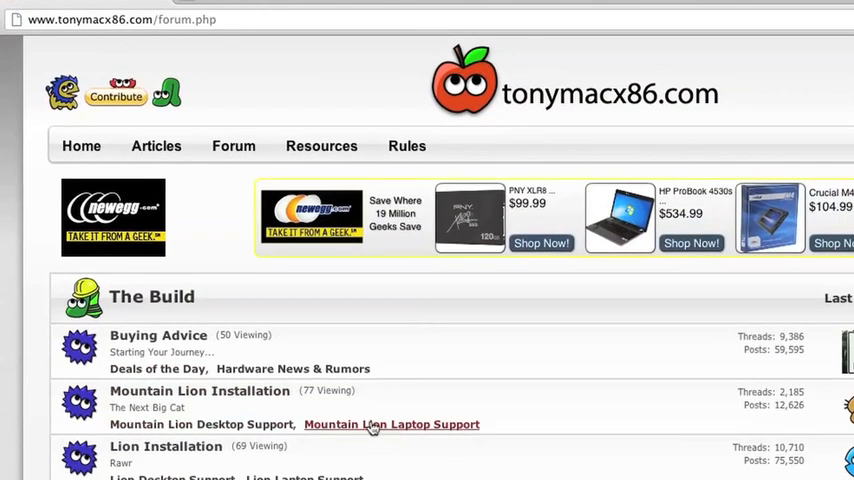
{"action": "mouse_move", "coordinate": [378, 430]}
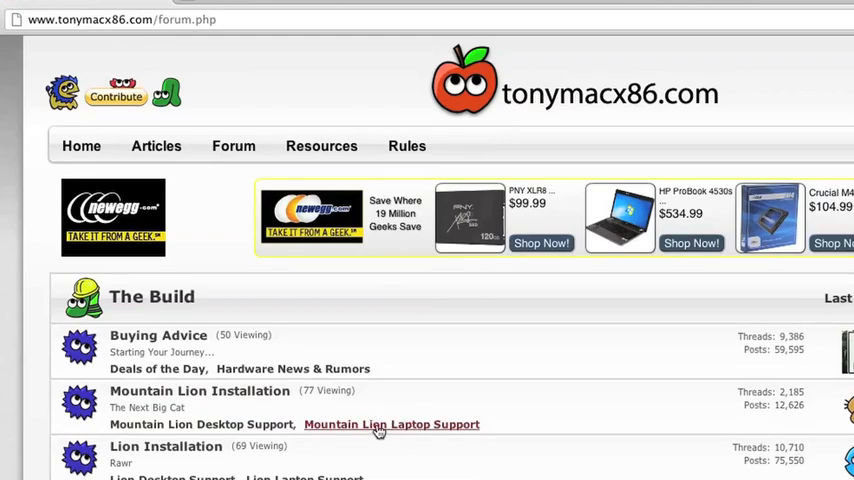
- Navigate the tonymacx86 forum to Mountain Lion Laptop Support, then the HP Probook board
{"action": "left_click", "coordinate": [392, 424]}
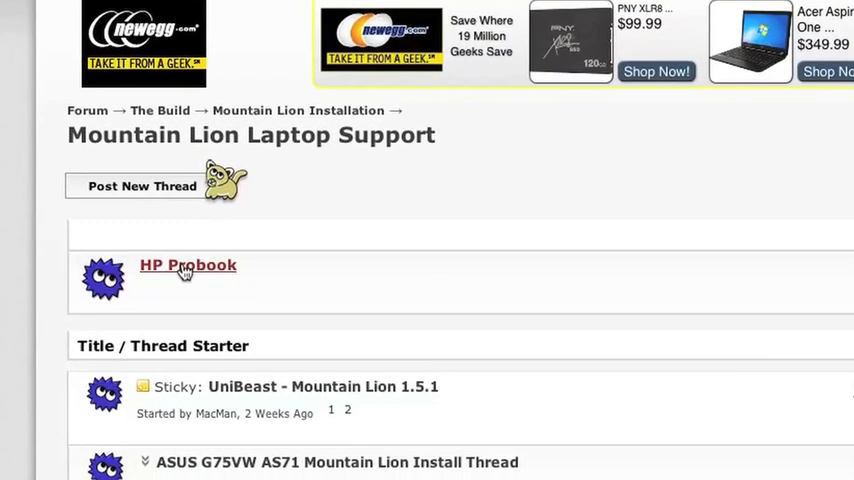
{"action": "left_click", "coordinate": [188, 264]}
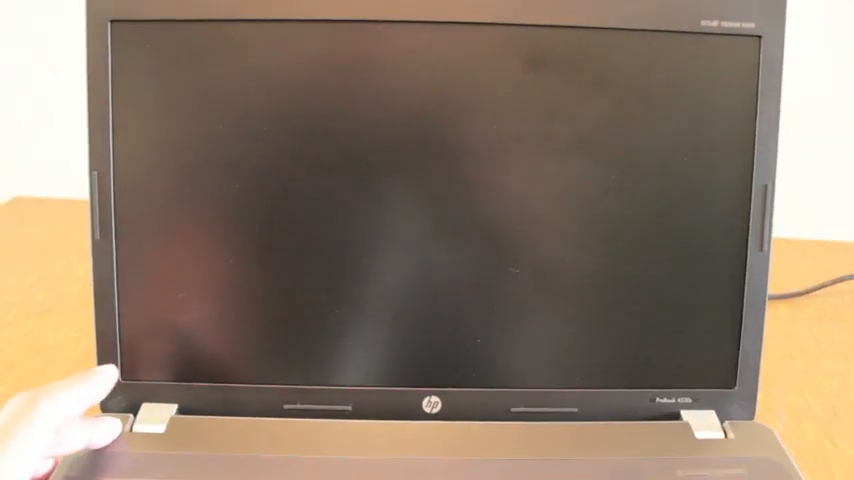
- Power on and boot from 'USB Hard Drive - Parrot Memory' so Install OS X loads
{"action": "left_click", "coordinate": [104, 442]}
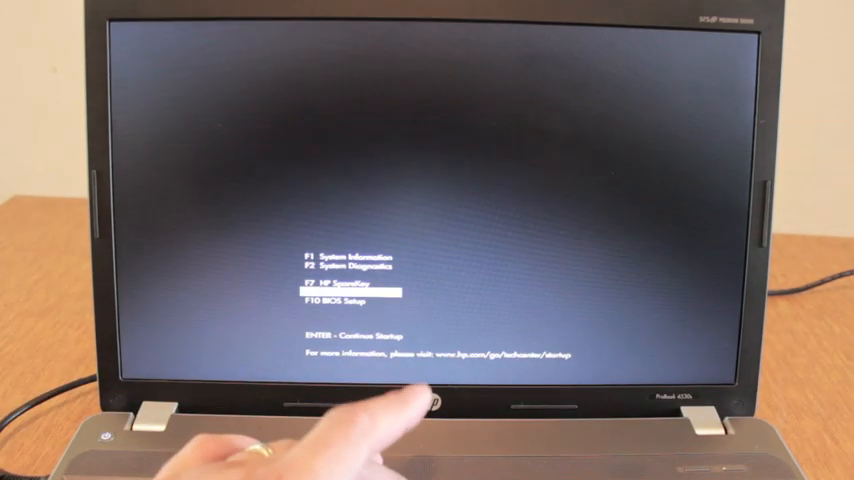
{"action": "key", "text": "f9"}
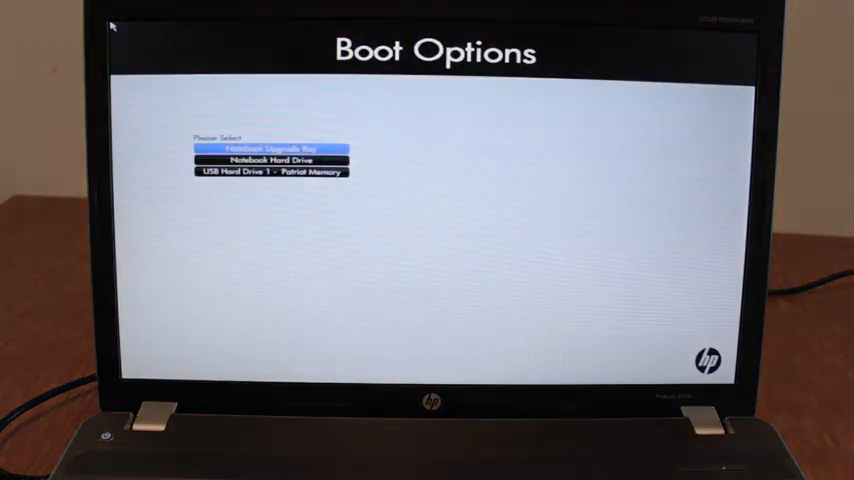
{"action": "key", "text": "down"}
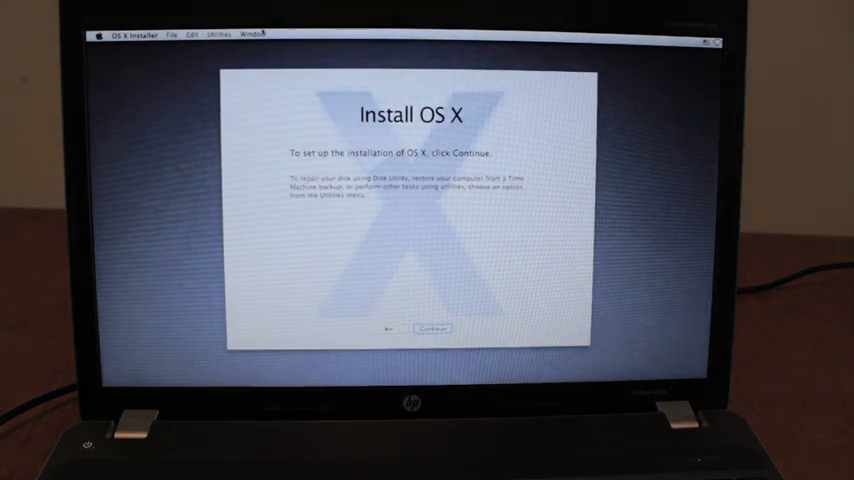
- In Disk Utility, show the 500 GB TOSHIBA disk's Partition Layout choices
{"action": "left_click", "coordinate": [218, 32]}
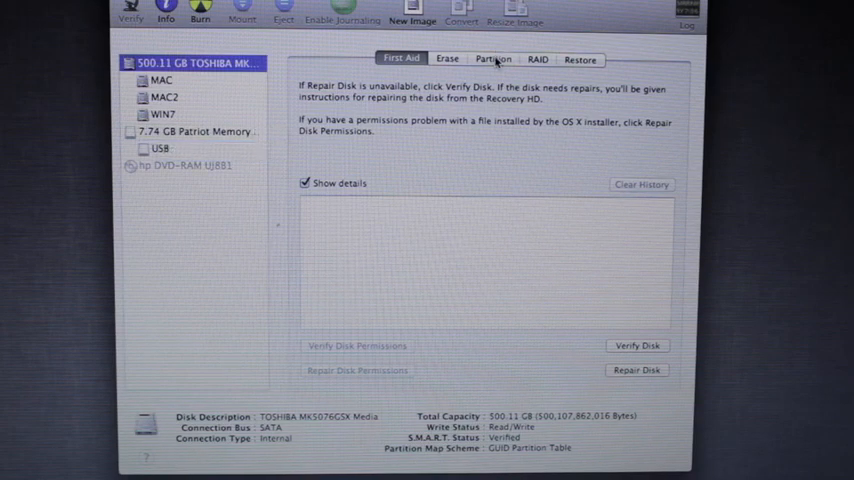
{"action": "left_click", "coordinate": [492, 58]}
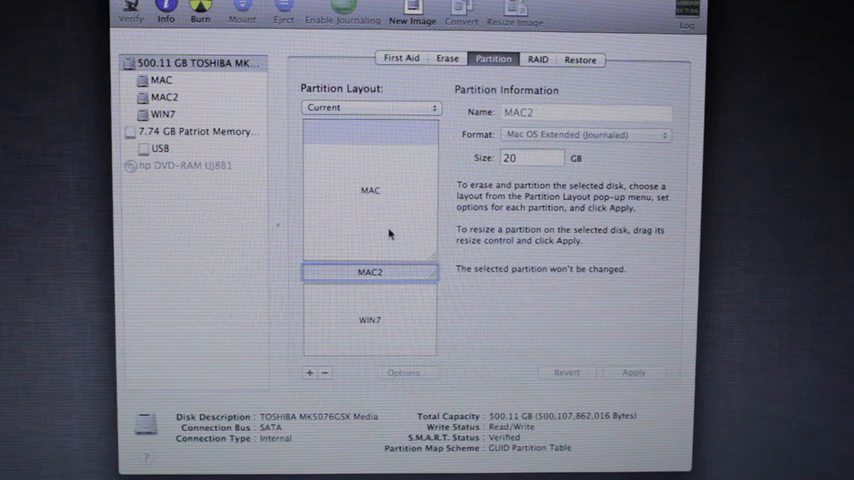
{"action": "mouse_move", "coordinate": [380, 272]}
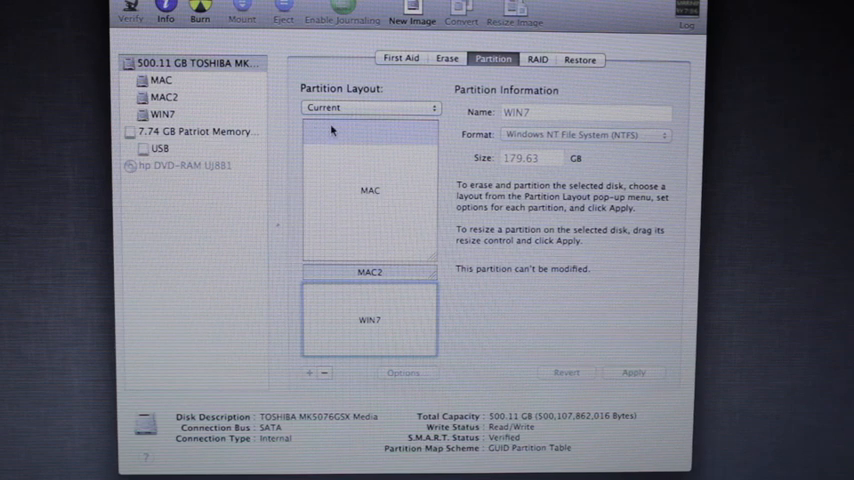
{"action": "left_click", "coordinate": [368, 108]}
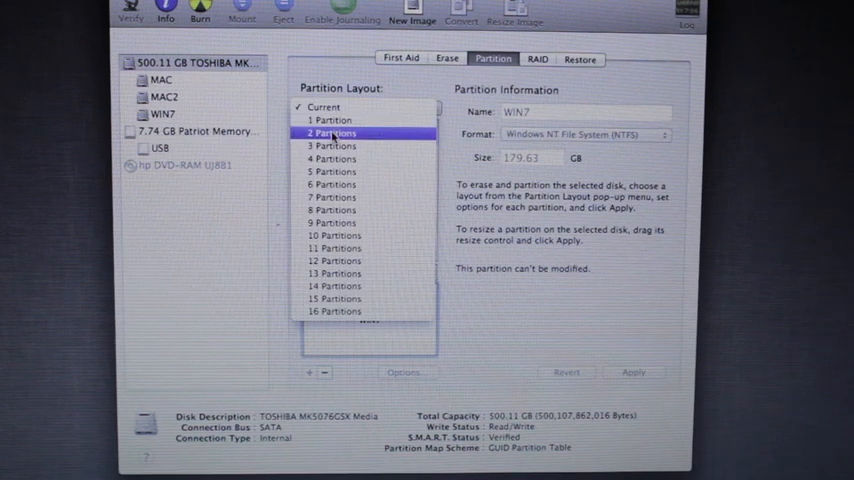
- Choose 3 Partitions and make the first 300 GB named MAC
{"action": "left_click", "coordinate": [332, 144]}
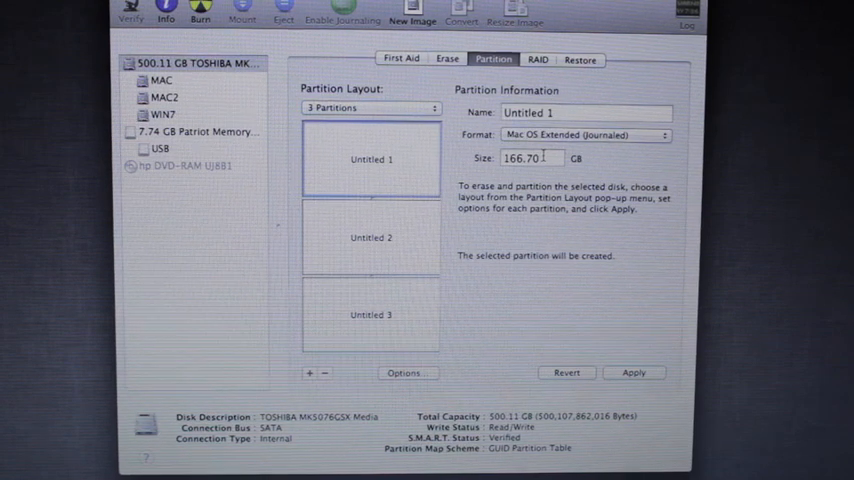
{"action": "type", "text": "3"}
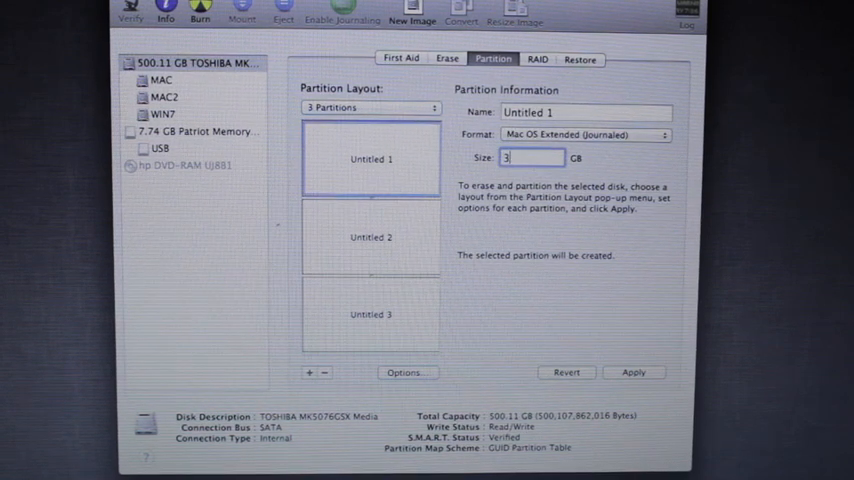
{"action": "type", "text": "300.00"}
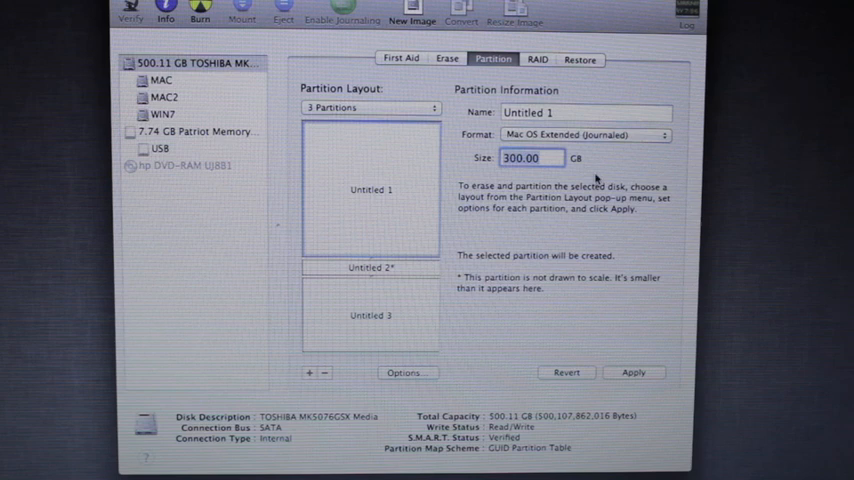
{"action": "type", "text": "M"}
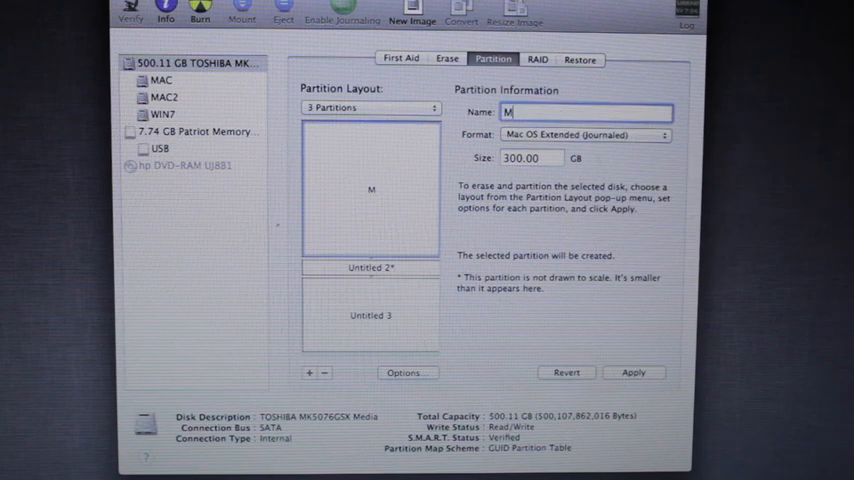
{"action": "type", "text": "AC"}
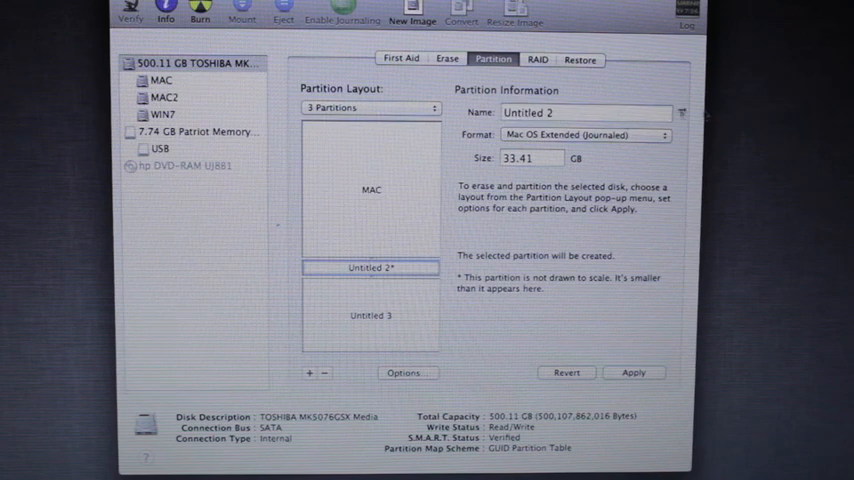
- Make the second partition 20 GB named MAC1
{"action": "left_click", "coordinate": [530, 158]}
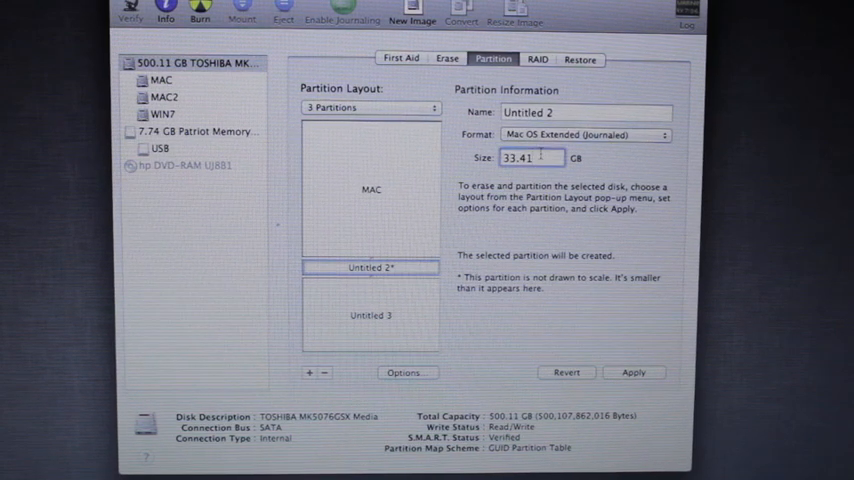
{"action": "type", "text": "20"}
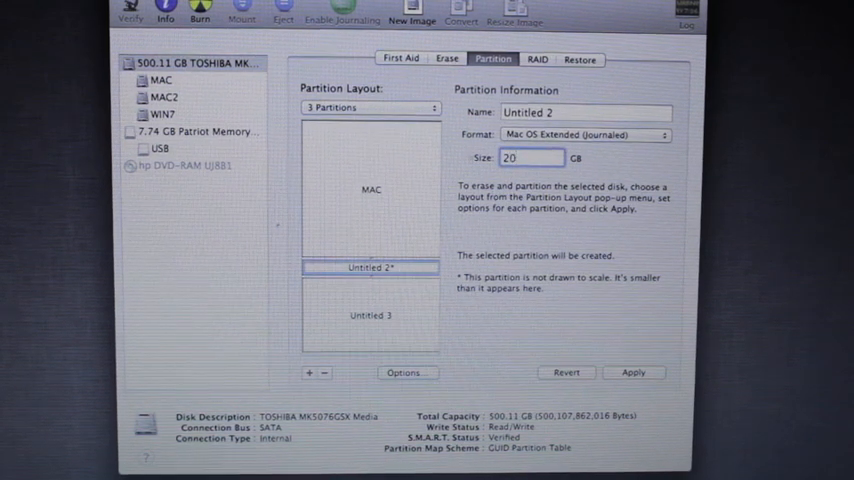
{"action": "type", "text": "M"}
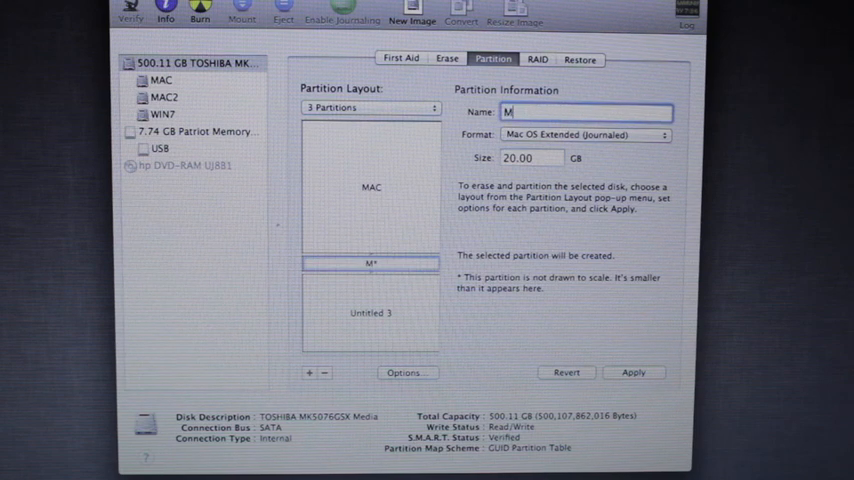
{"action": "type", "text": "AC1"}
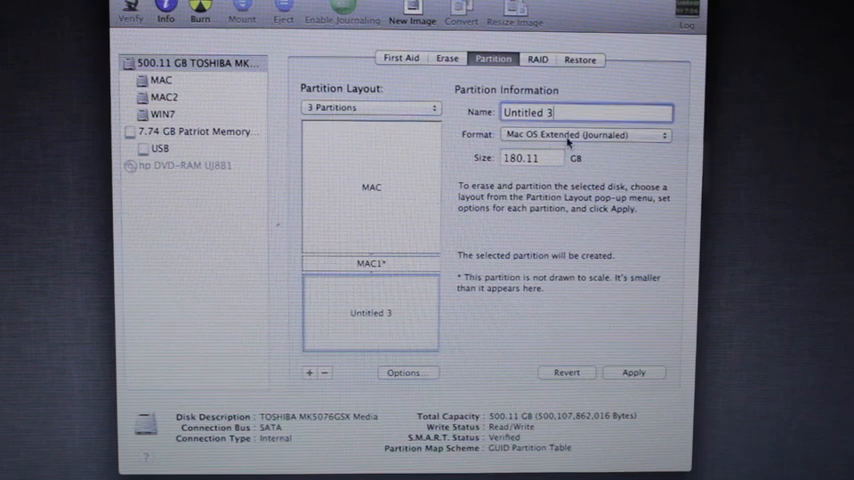
- Format the third partition as MS-DOS (FAT) named WIN and bring up the scheme Options
{"action": "left_click", "coordinate": [588, 136]}
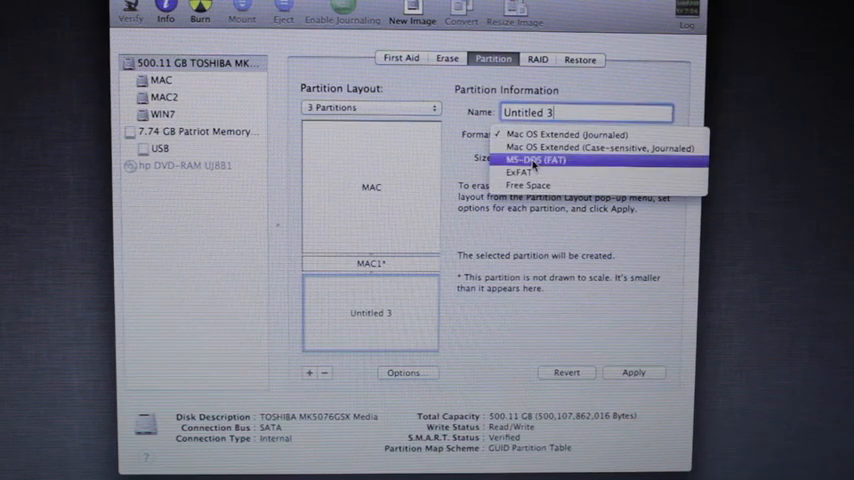
{"action": "left_click", "coordinate": [536, 160]}
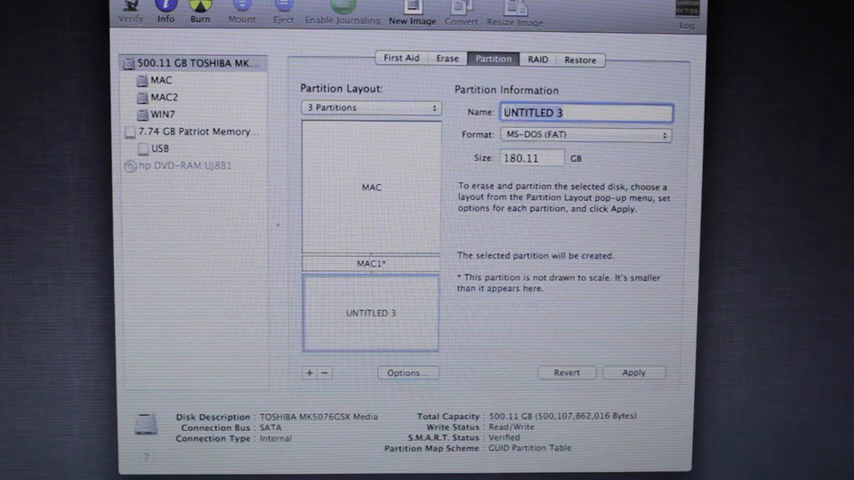
{"action": "type", "text": "WIN"}
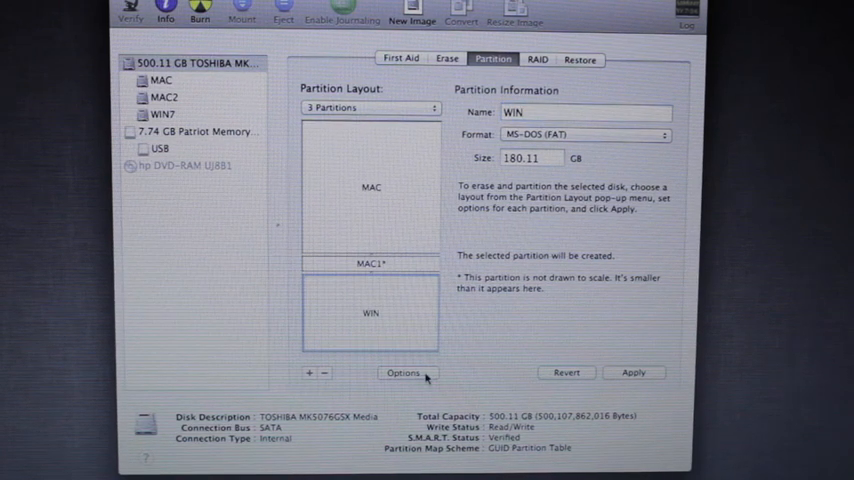
{"action": "left_click", "coordinate": [404, 372]}
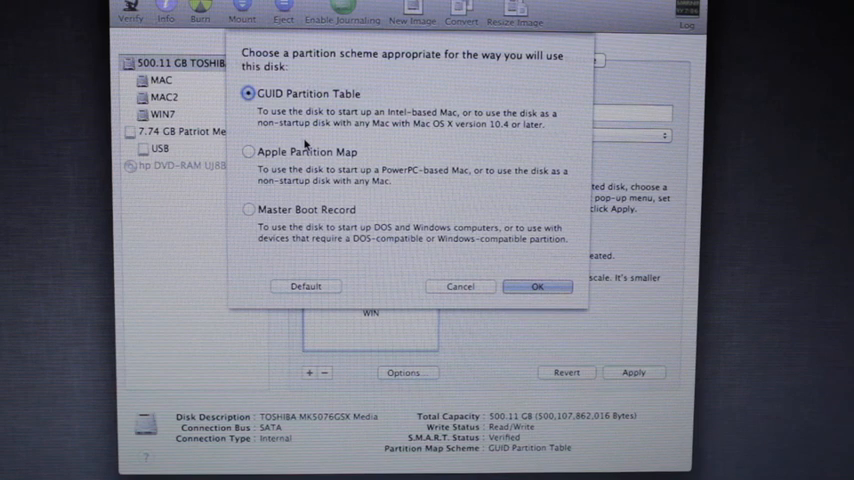
- Keep GUID Partition Table as the scheme and return to the Install OS X welcome screen
{"action": "left_click", "coordinate": [538, 286]}
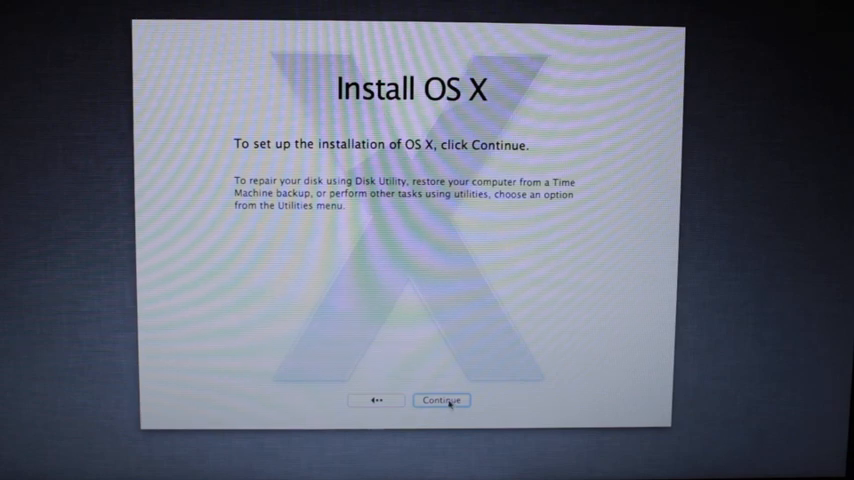
- Accept the license, pick the MAC2 disk, keep default packages and begin the install
{"action": "left_click", "coordinate": [440, 400]}
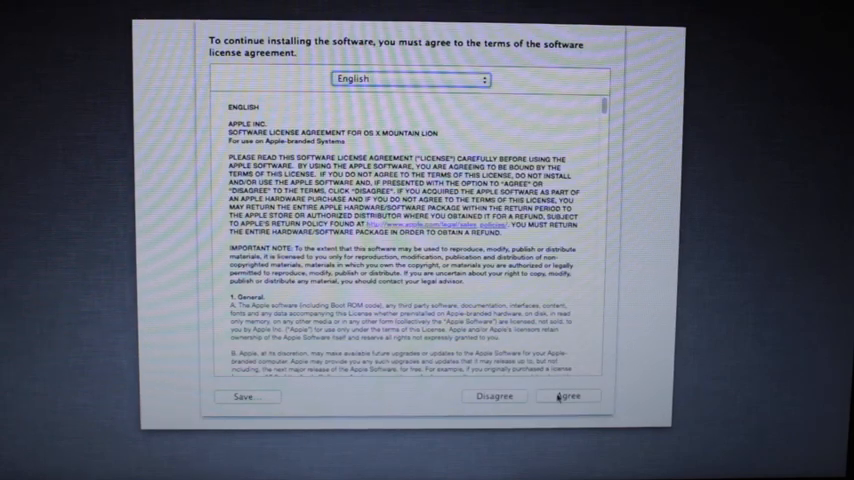
{"action": "left_click", "coordinate": [568, 396]}
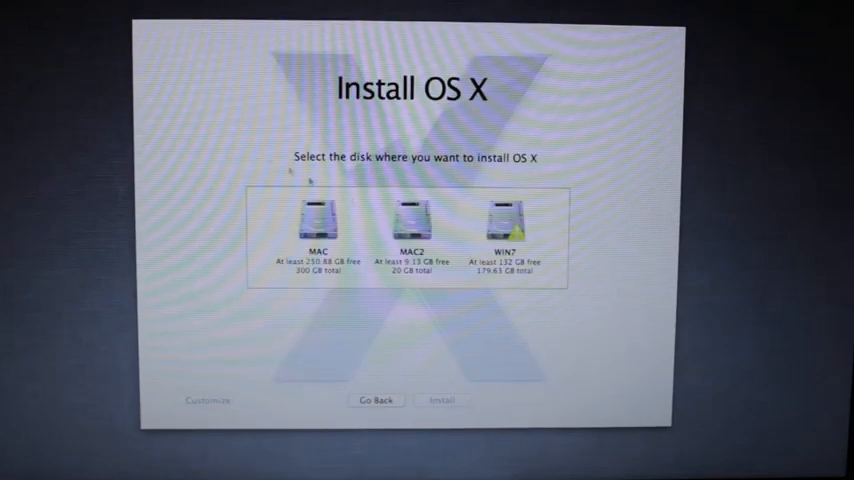
{"action": "left_click", "coordinate": [408, 218]}
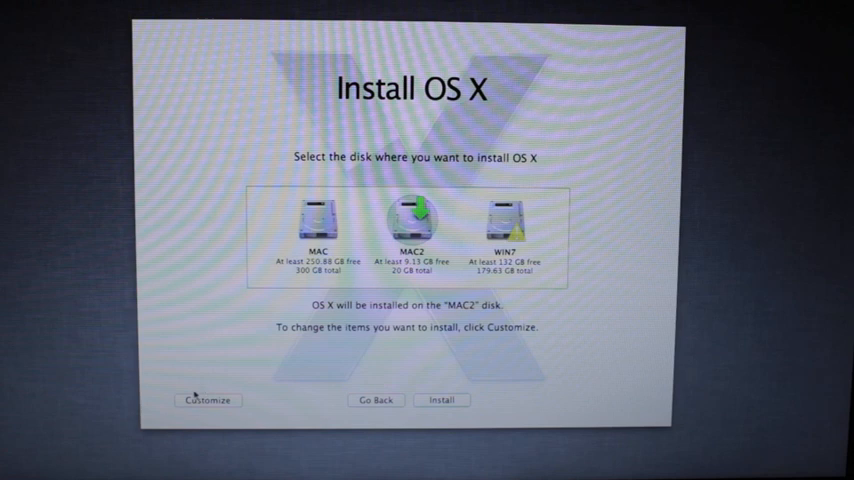
{"action": "left_click", "coordinate": [208, 400]}
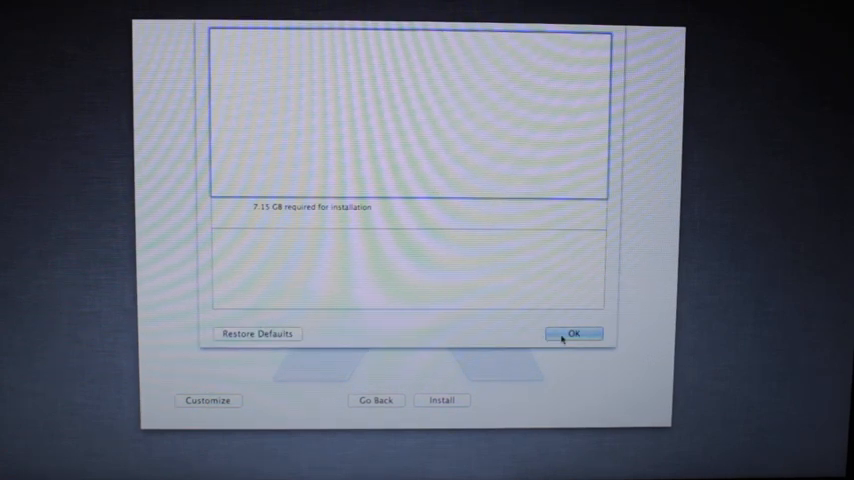
{"action": "left_click", "coordinate": [572, 332]}
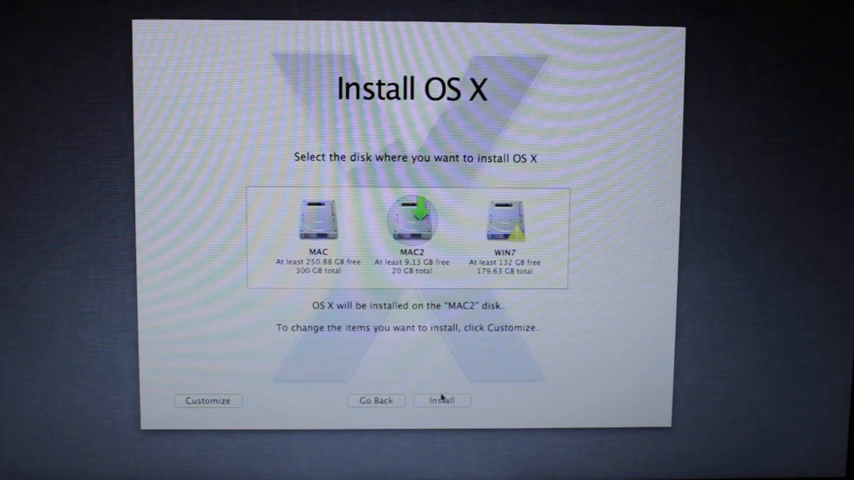
{"action": "left_click", "coordinate": [440, 400]}
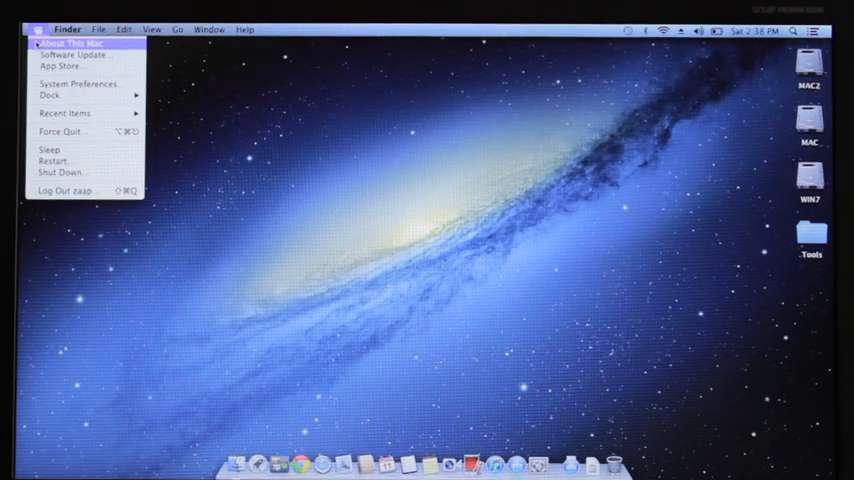
- Show About This Mac > More Info confirming a MacBook Pro on OS X 10.8 (12A269)
{"action": "left_click", "coordinate": [70, 44]}
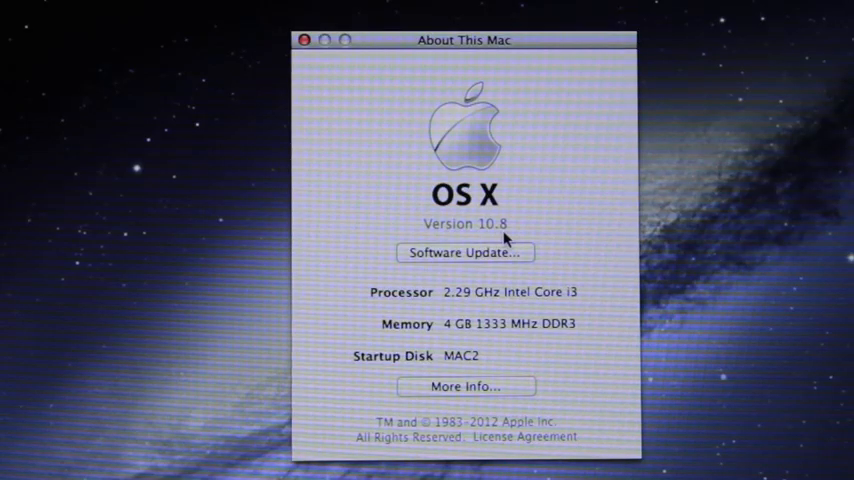
{"action": "mouse_move", "coordinate": [560, 334]}
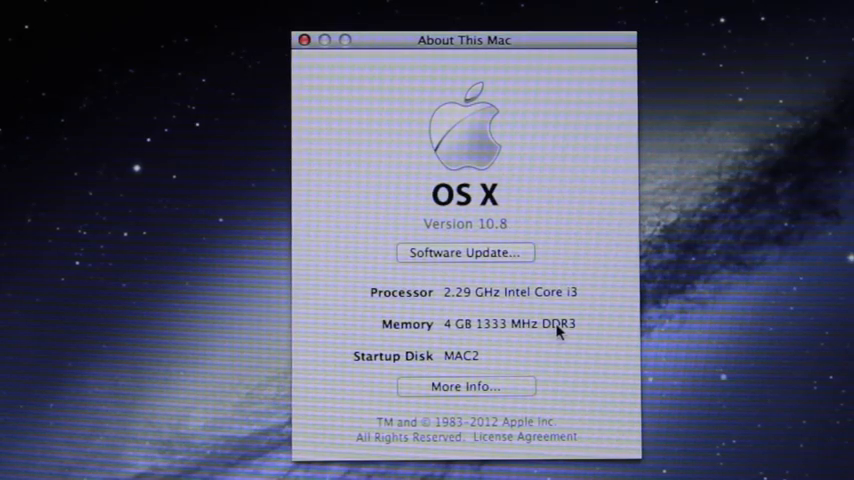
{"action": "left_click", "coordinate": [304, 40]}
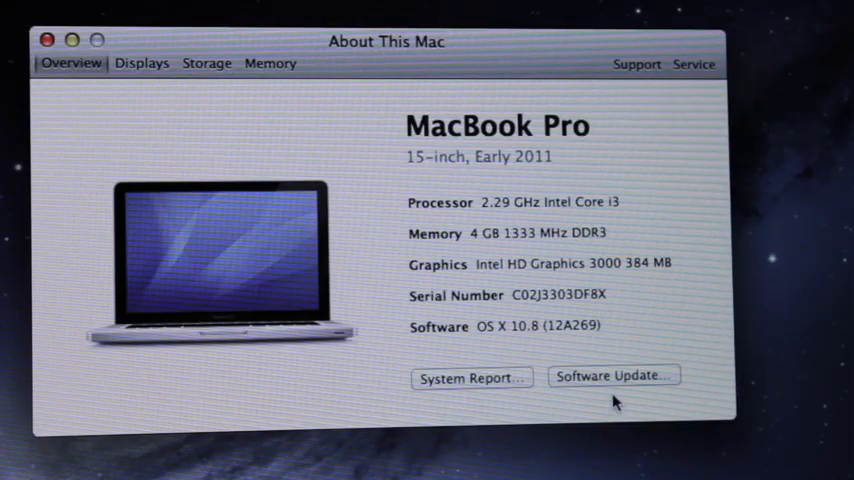
- View the System Report's AirPort Extreme Wi-Fi details and the Bluetooth menu status
{"action": "left_click", "coordinate": [470, 378]}
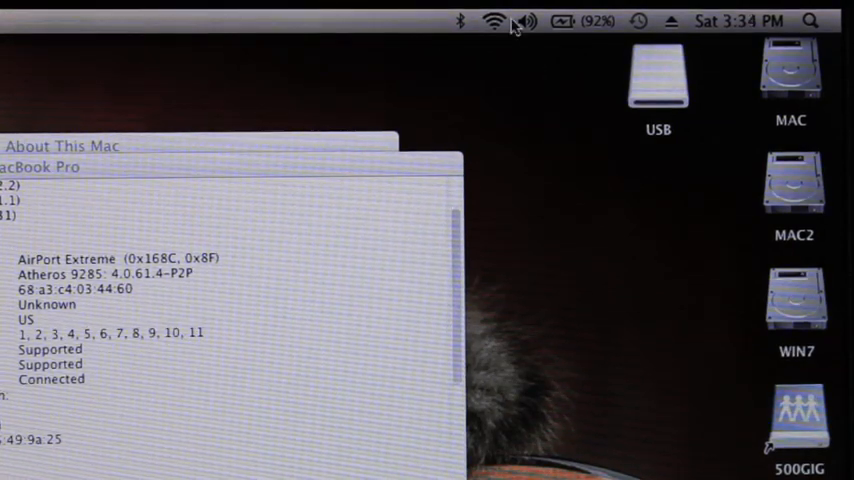
{"action": "left_click", "coordinate": [494, 20]}
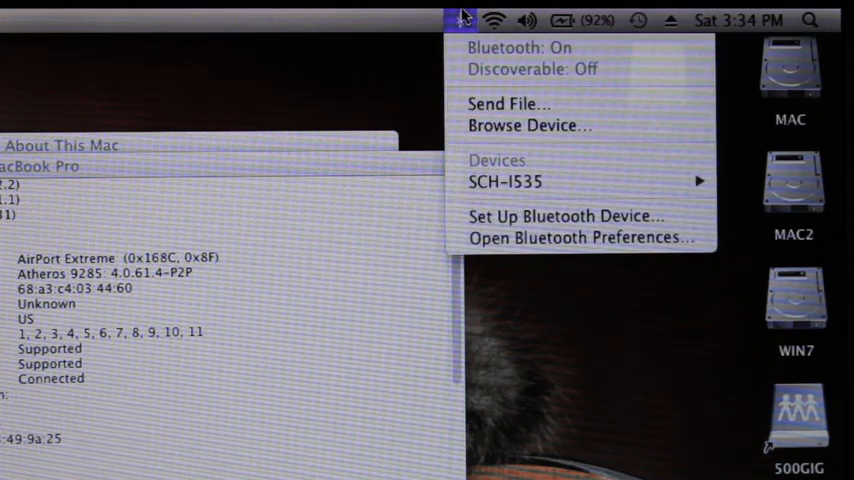
{"action": "mouse_move", "coordinate": [504, 180]}
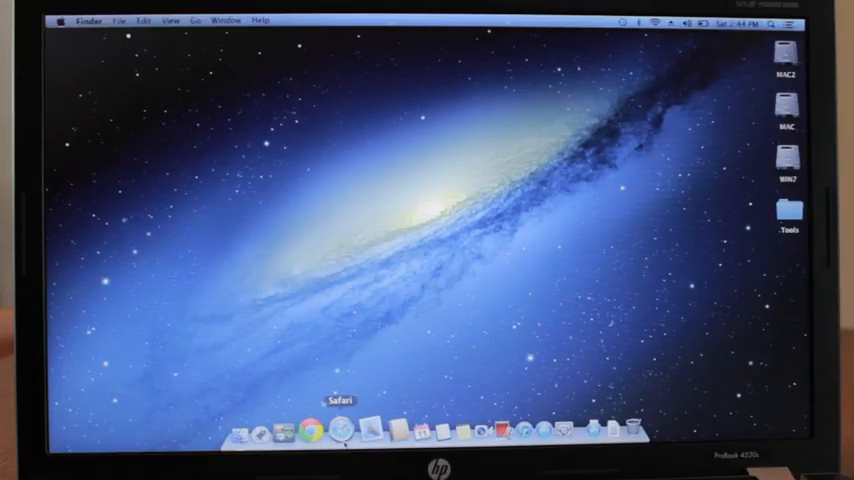
{"action": "left_click", "coordinate": [320, 430]}
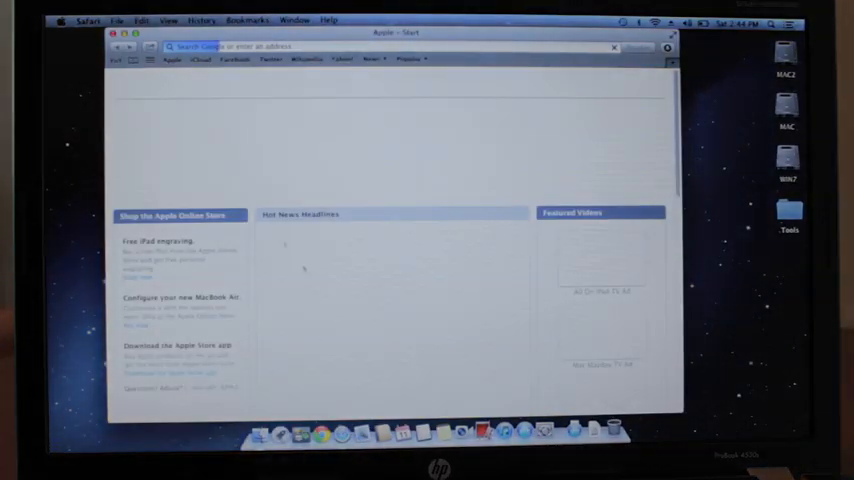
{"action": "left_click", "coordinate": [88, 20]}
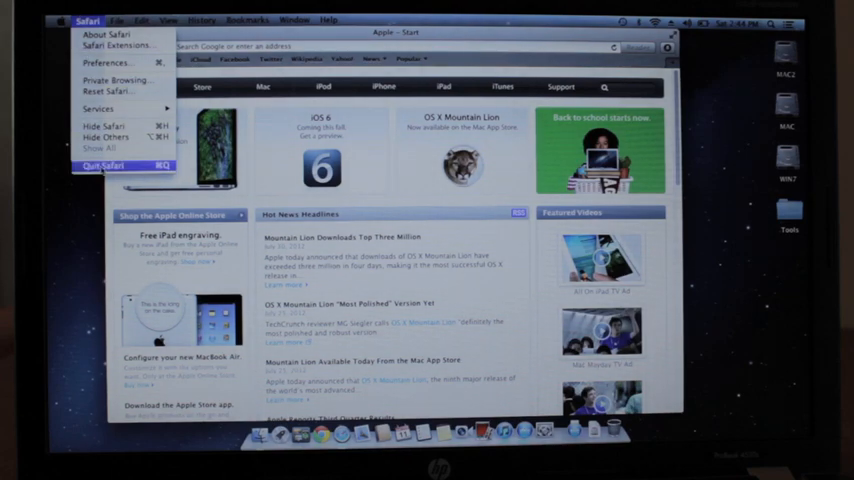
{"action": "left_click", "coordinate": [104, 164]}
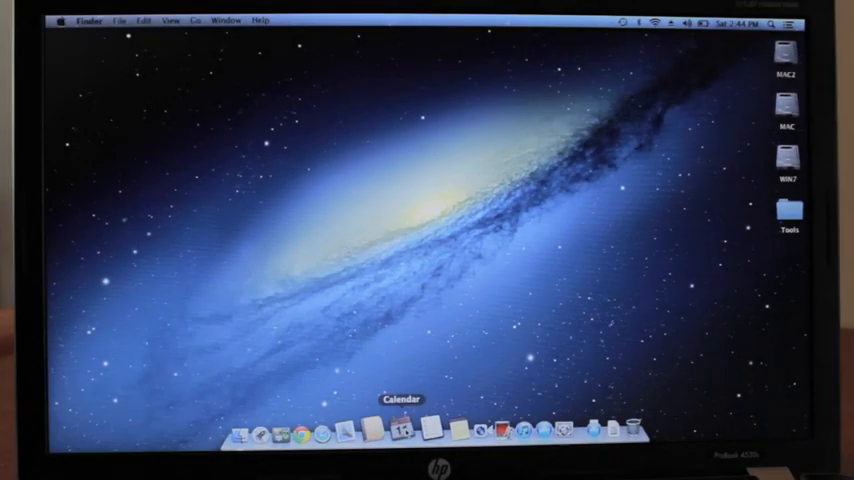
{"action": "left_click", "coordinate": [400, 432]}
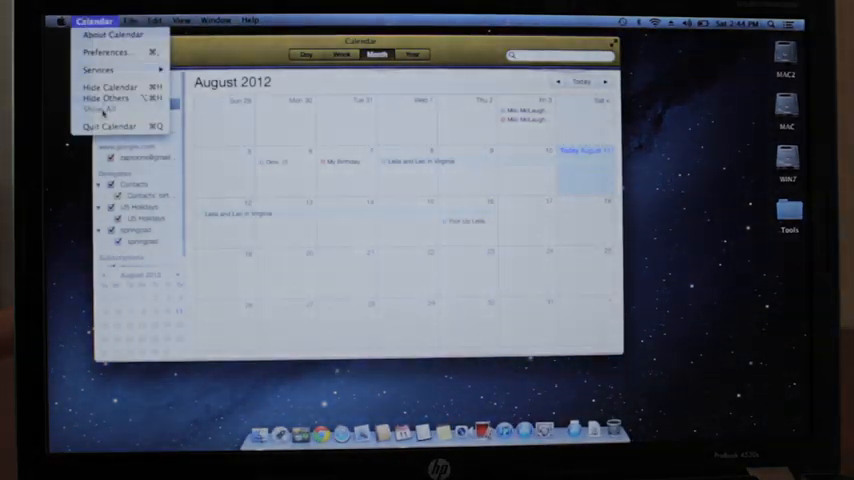
{"action": "left_click", "coordinate": [108, 126]}
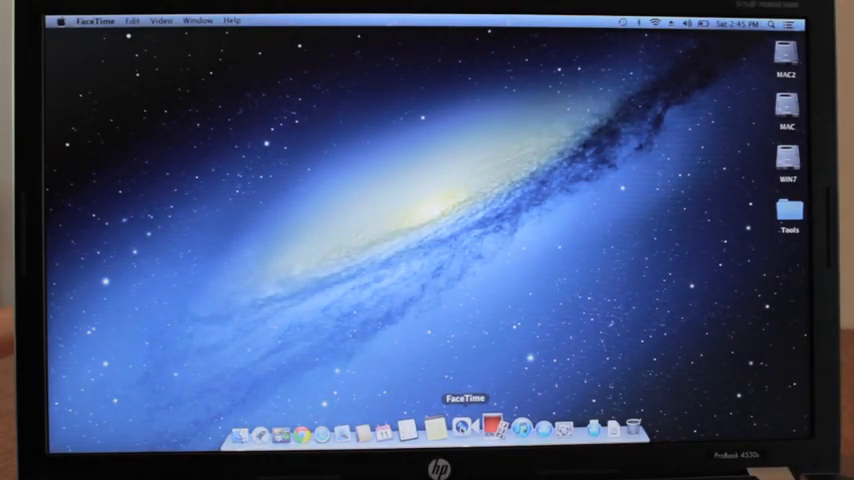
{"action": "left_click", "coordinate": [464, 432]}
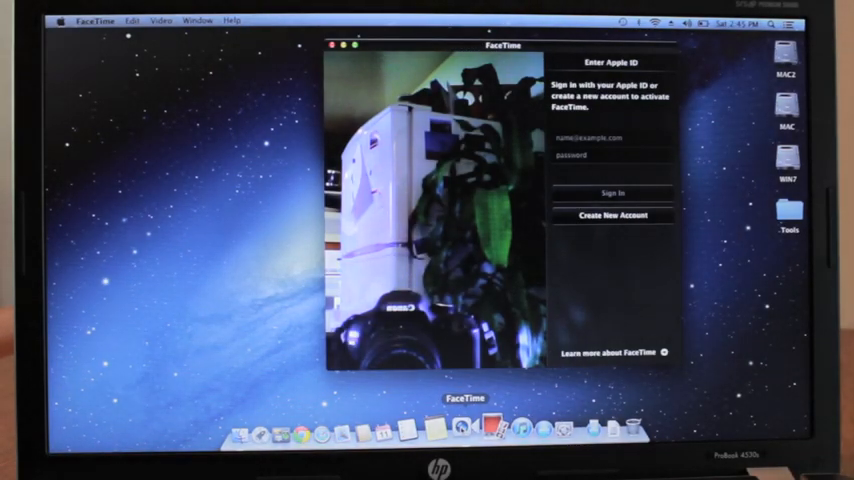
{"action": "left_click", "coordinate": [96, 20]}
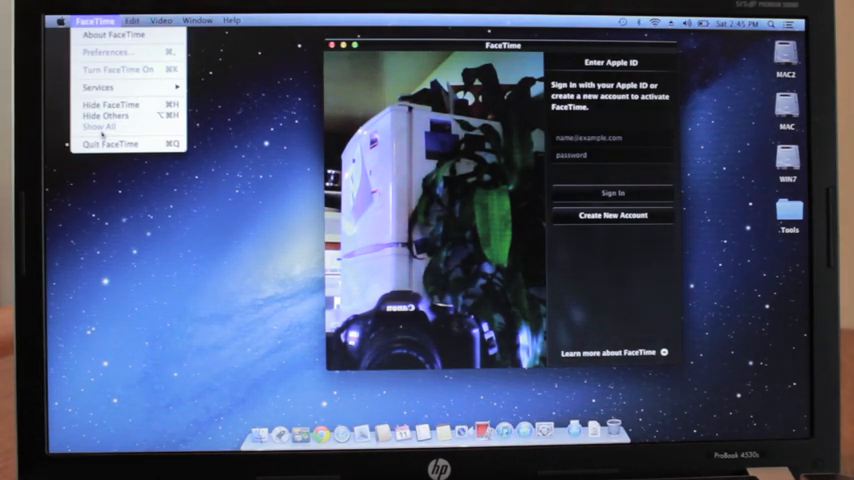
{"action": "left_click", "coordinate": [112, 144]}
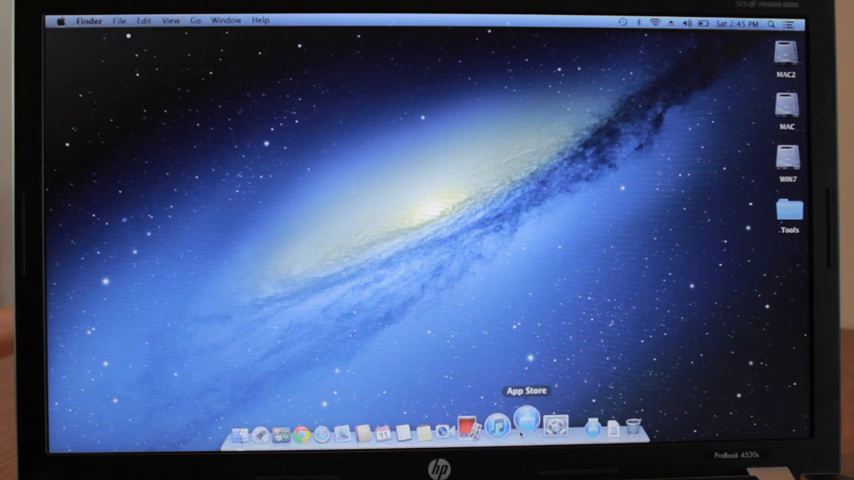
- Get the free Battle Nations from the App Store, signing in with the Apple ID password
{"action": "left_click", "coordinate": [528, 428]}
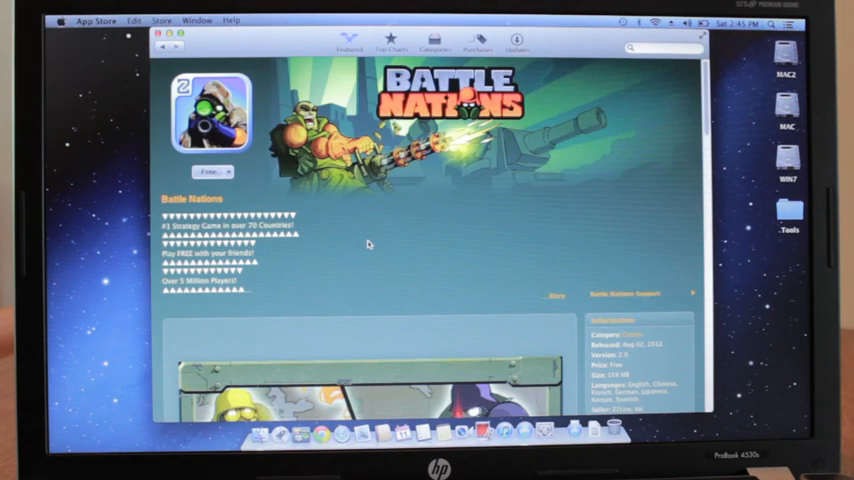
{"action": "left_click", "coordinate": [210, 172]}
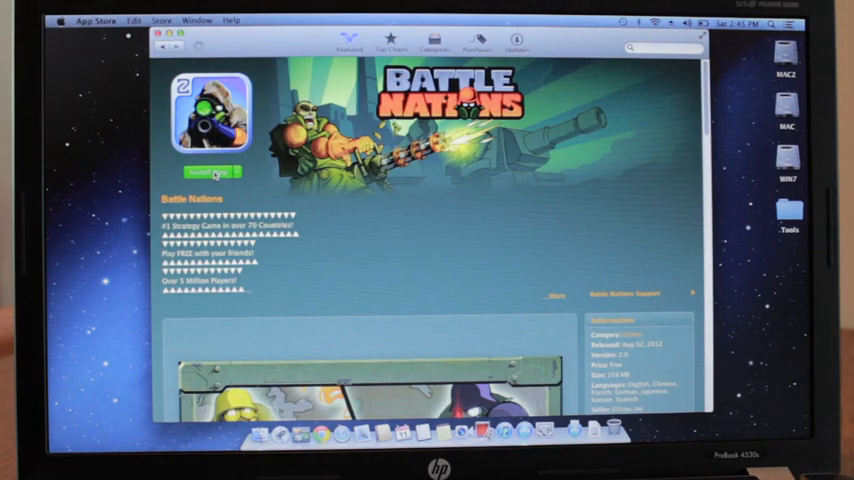
{"action": "left_click", "coordinate": [210, 172]}
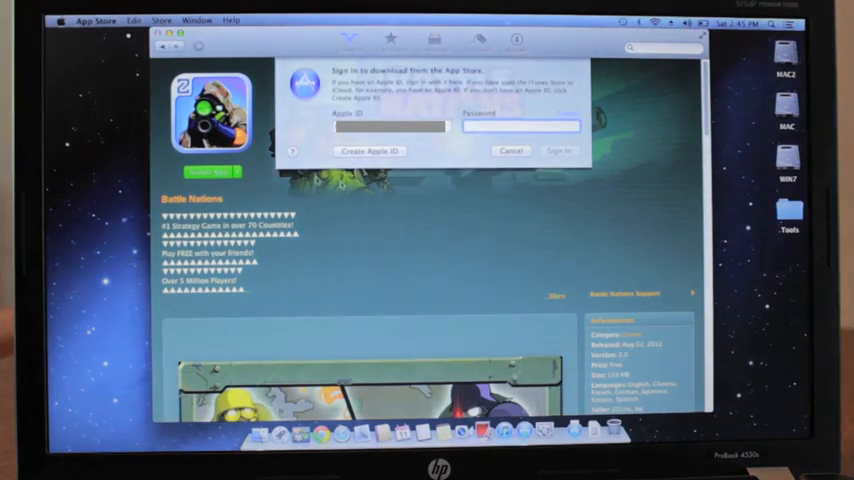
{"action": "type", "text": "••••"}
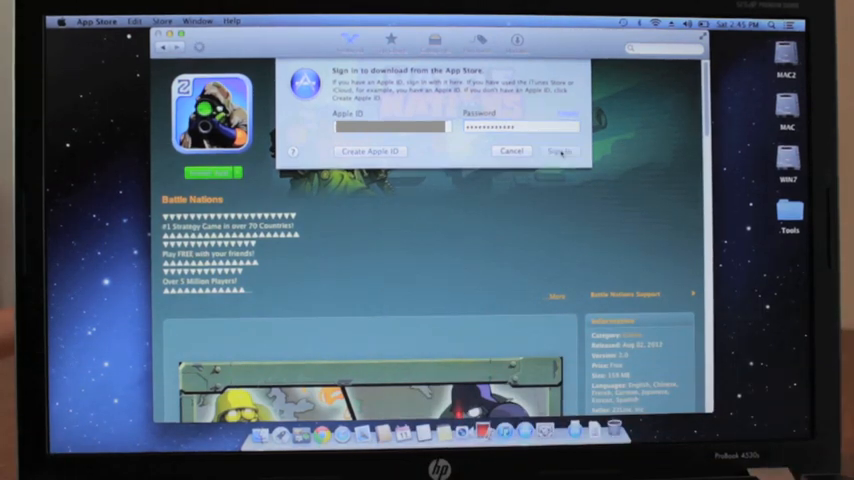
{"action": "left_click", "coordinate": [558, 152]}
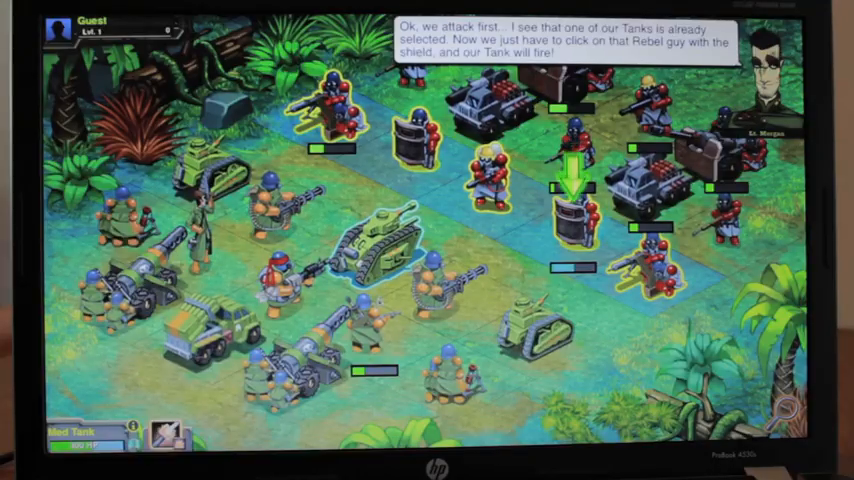
- Play the tutorial battle, attacking the shielded Rebel soldier
{"action": "left_click", "coordinate": [572, 216]}
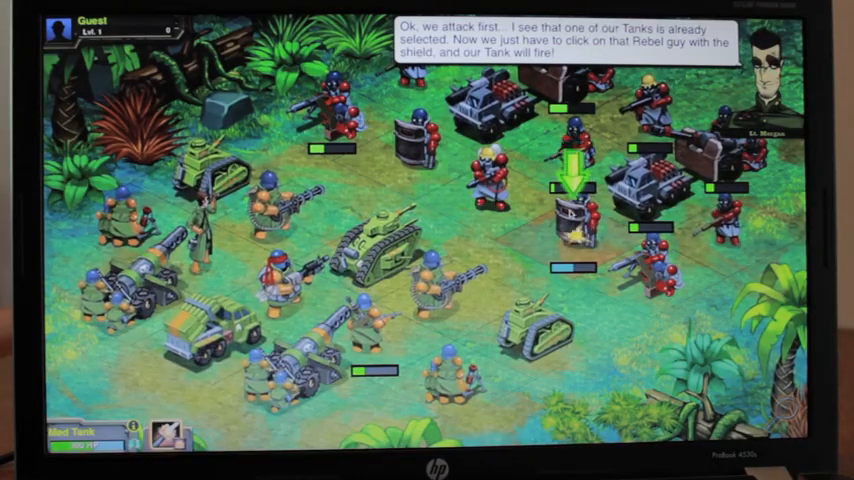
{"action": "left_click", "coordinate": [576, 200]}
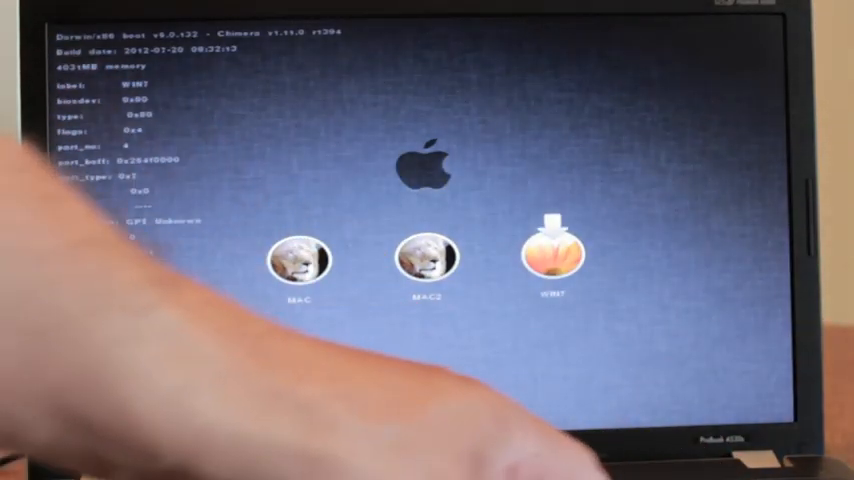
- Boot into Windows 7 by choosing the WIN7 partition at the Chameleon boot menu
{"action": "left_click", "coordinate": [552, 256]}
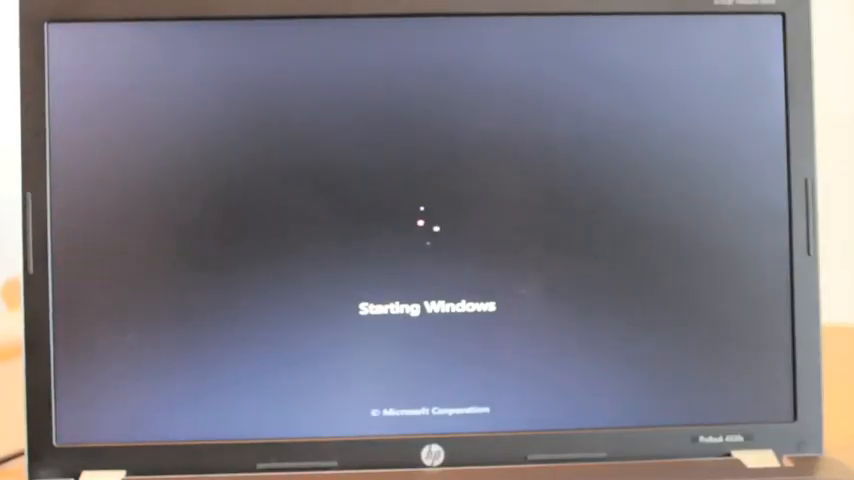